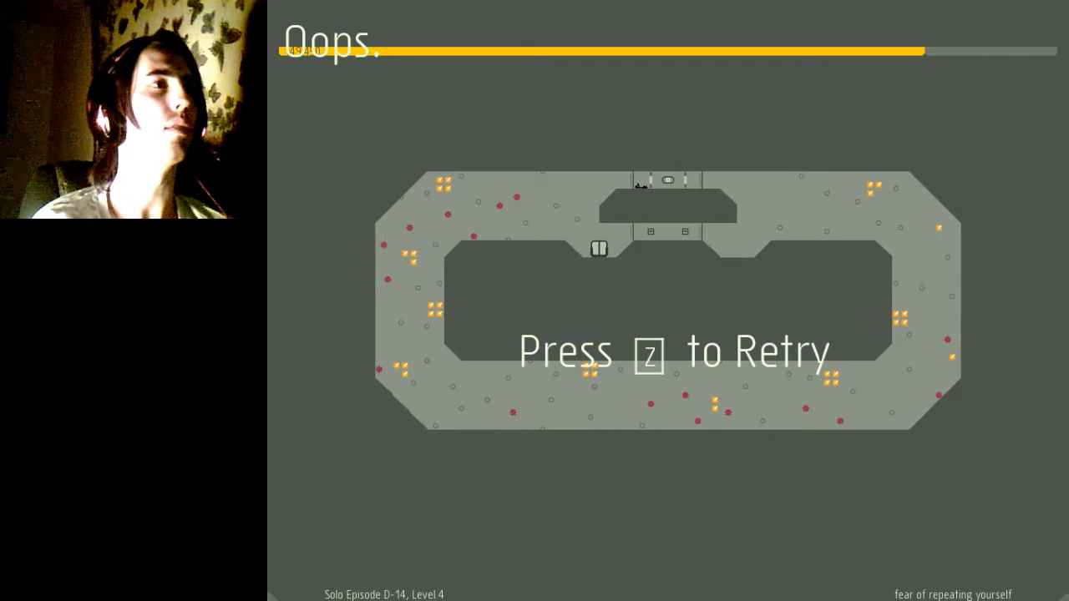
# - Retry Solo Episode D-14 level 4 repeatedly after each death until it is cleared
pyautogui.press('z')
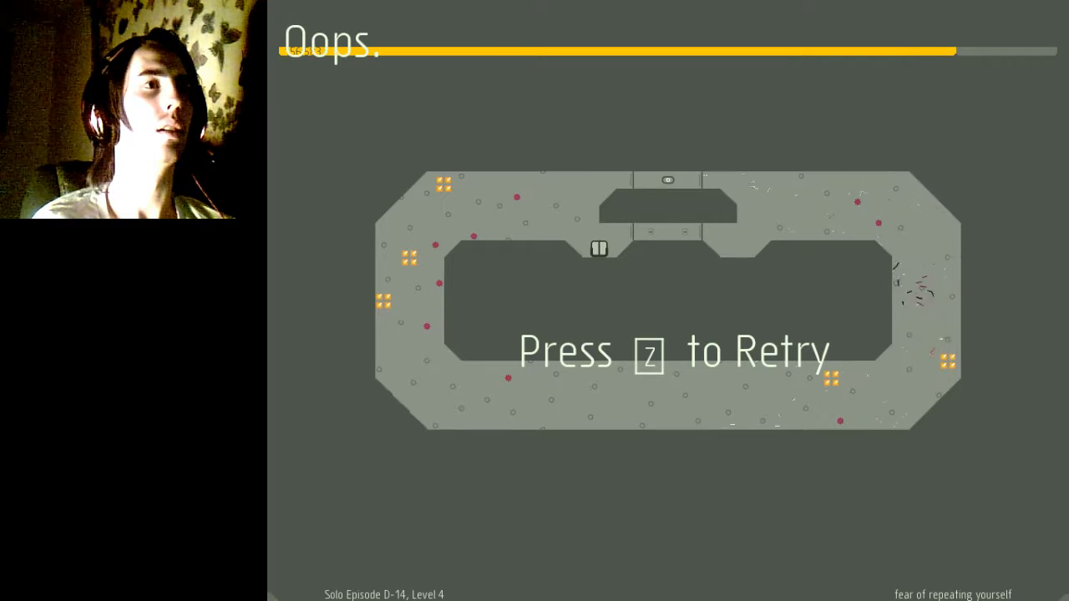
pyautogui.press('z')
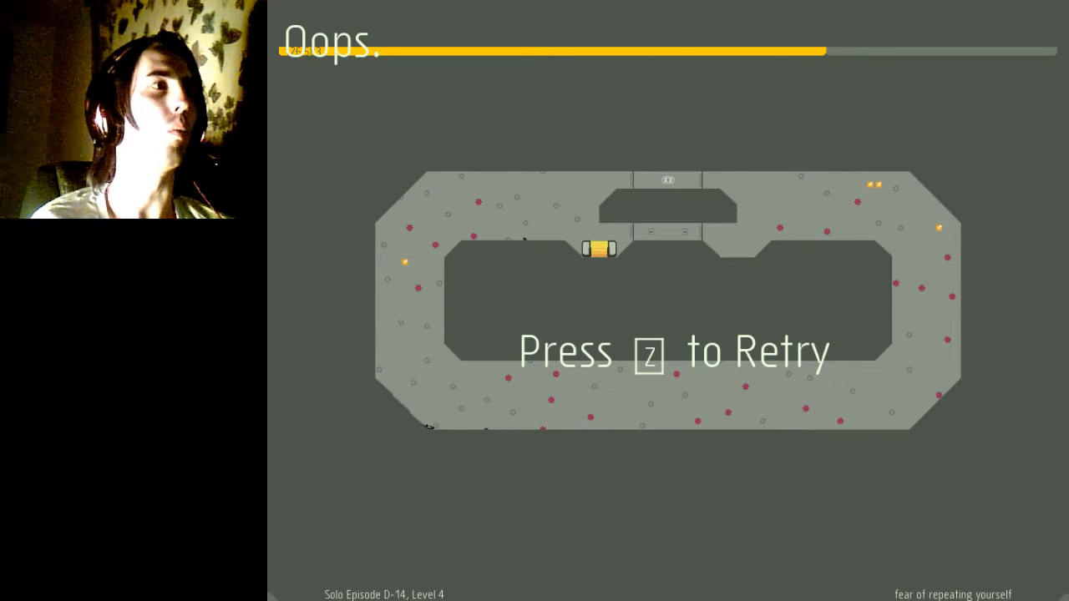
pyautogui.press('z')
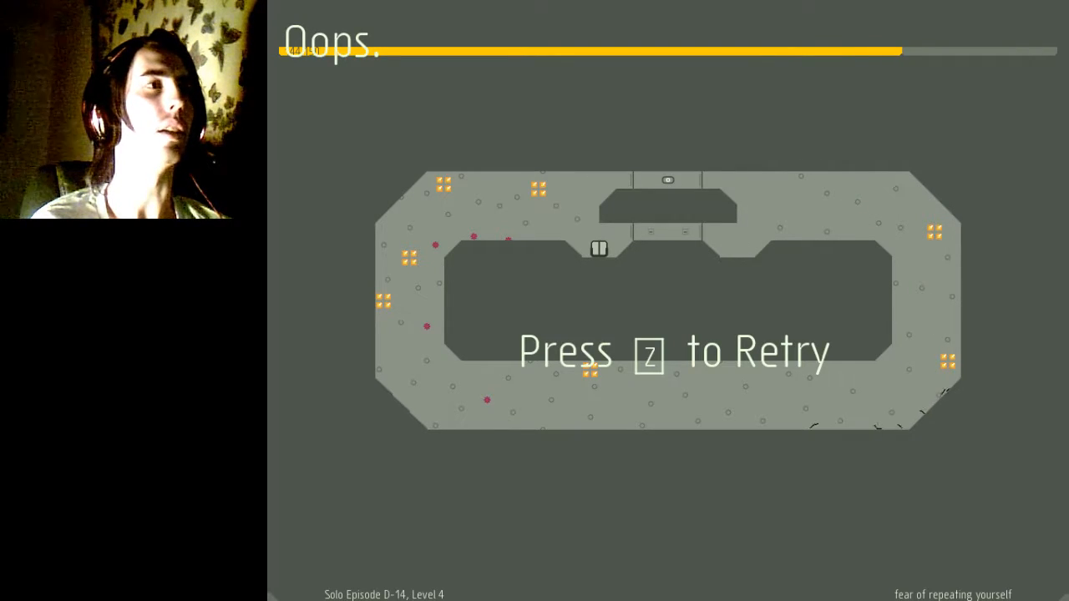
pyautogui.press('z')
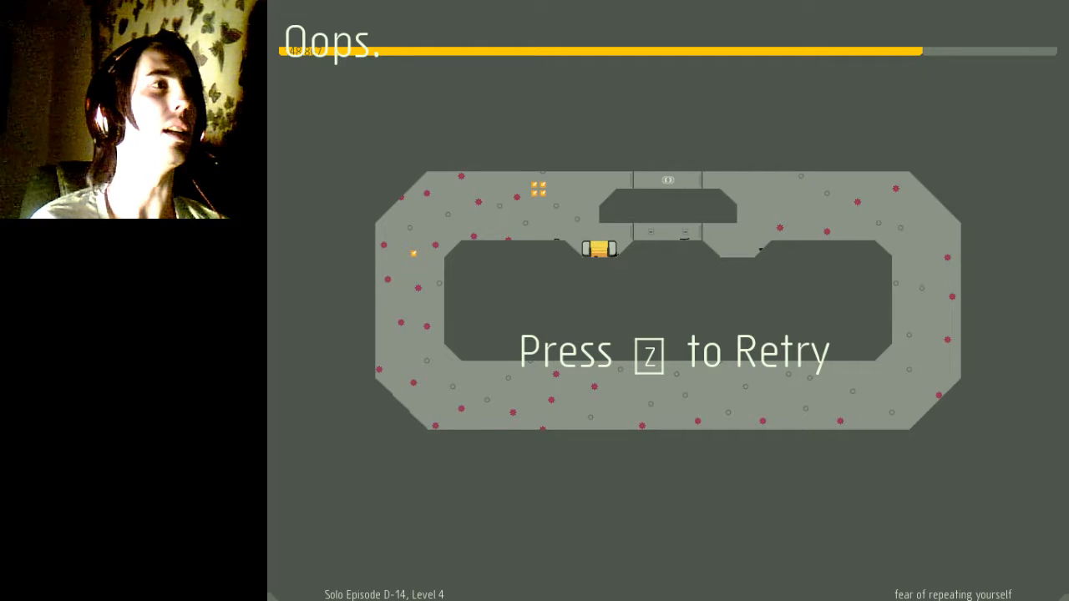
pyautogui.press('z')
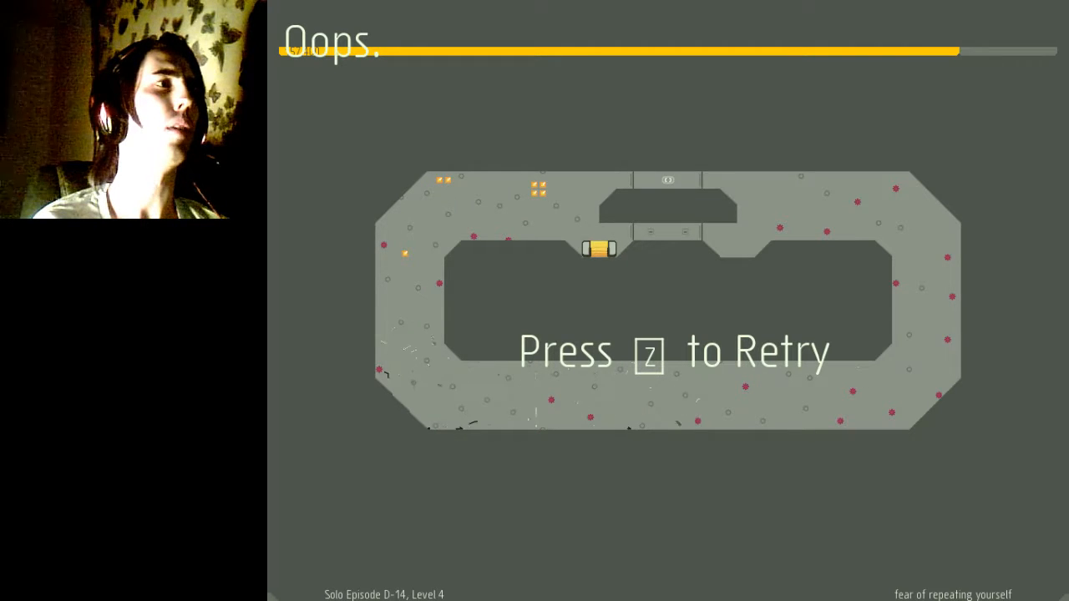
pyautogui.press('z')
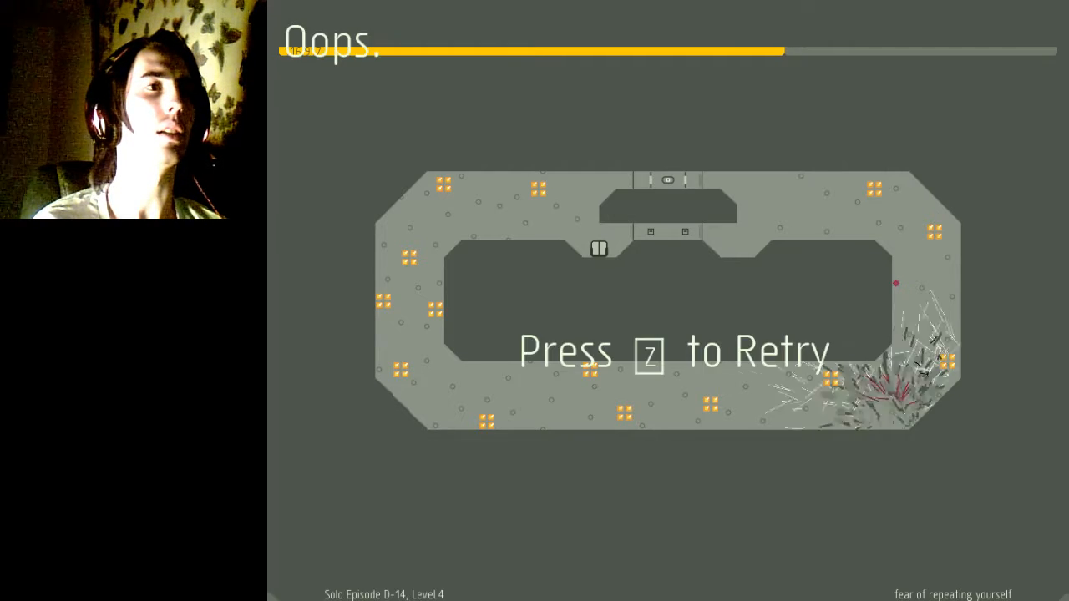
pyautogui.press('z')
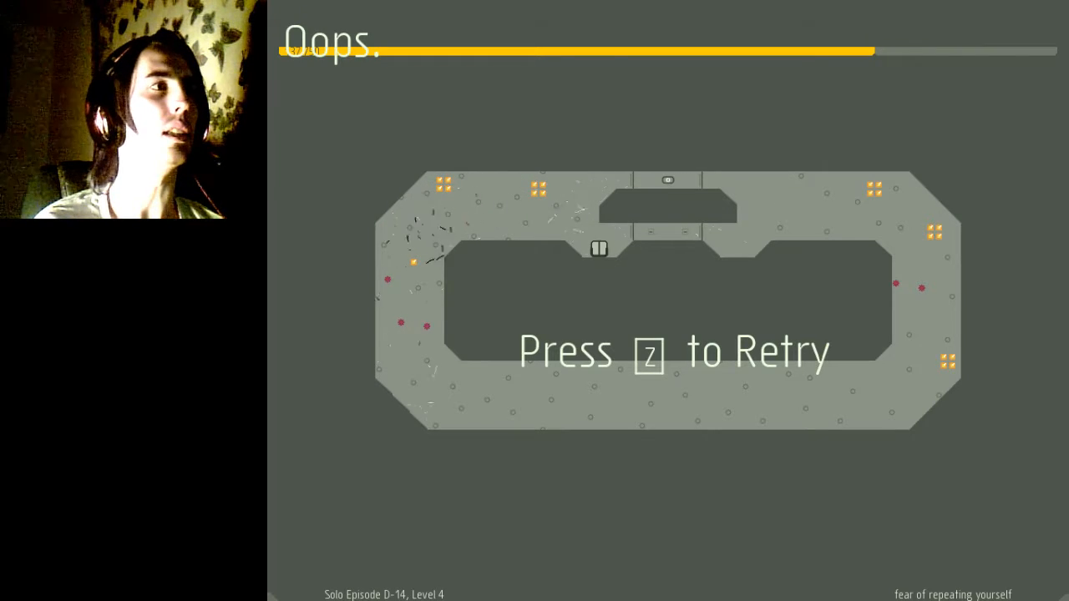
pyautogui.press('z')
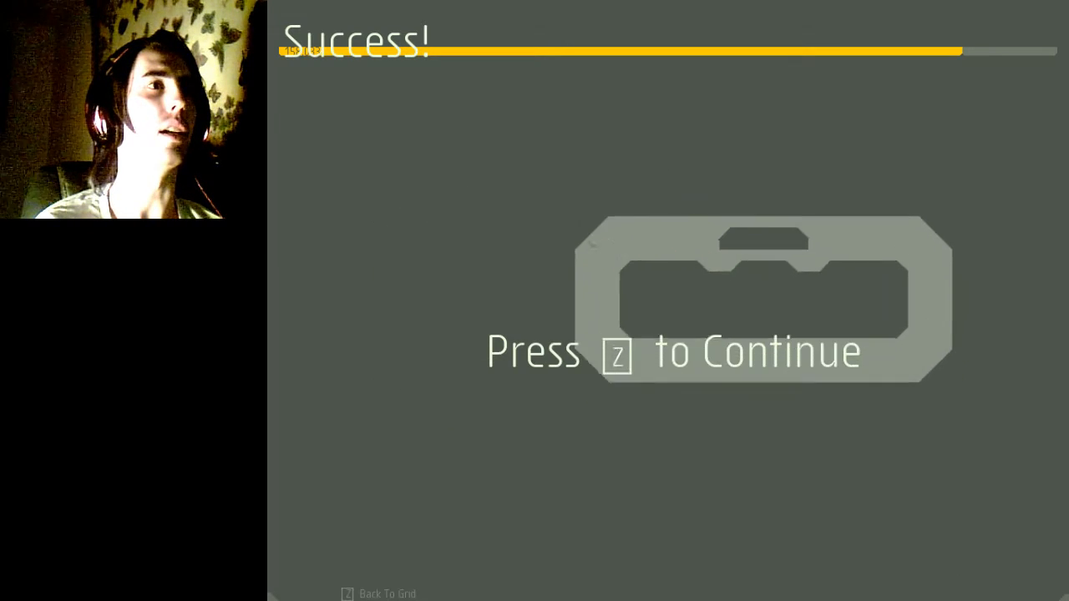
# - Continue past the episode results to the main menu and view the user profile's Stats page
pyautogui.press('z')
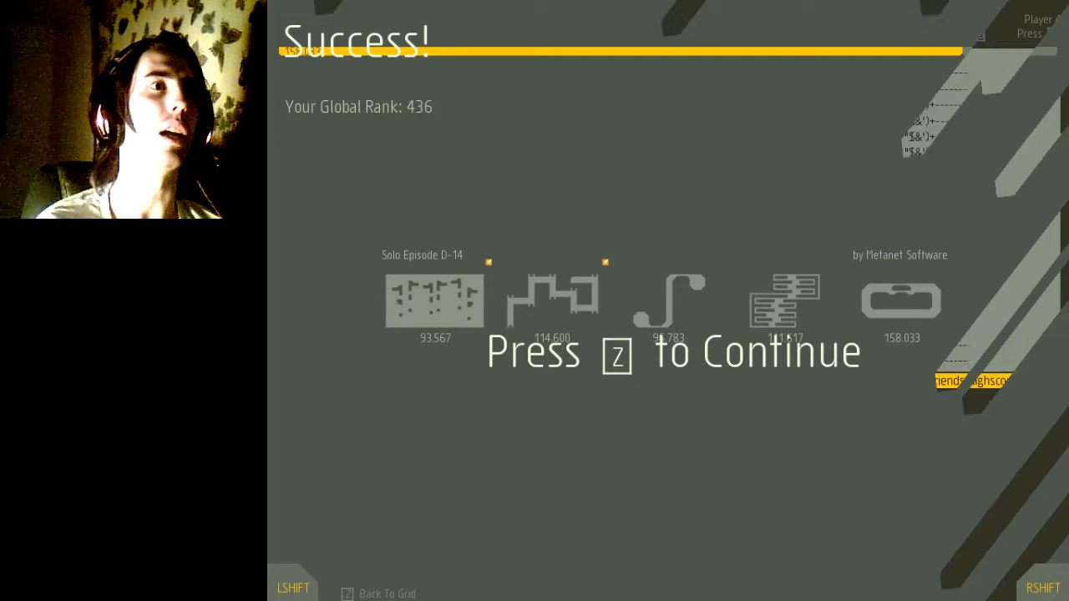
pyautogui.press('z')
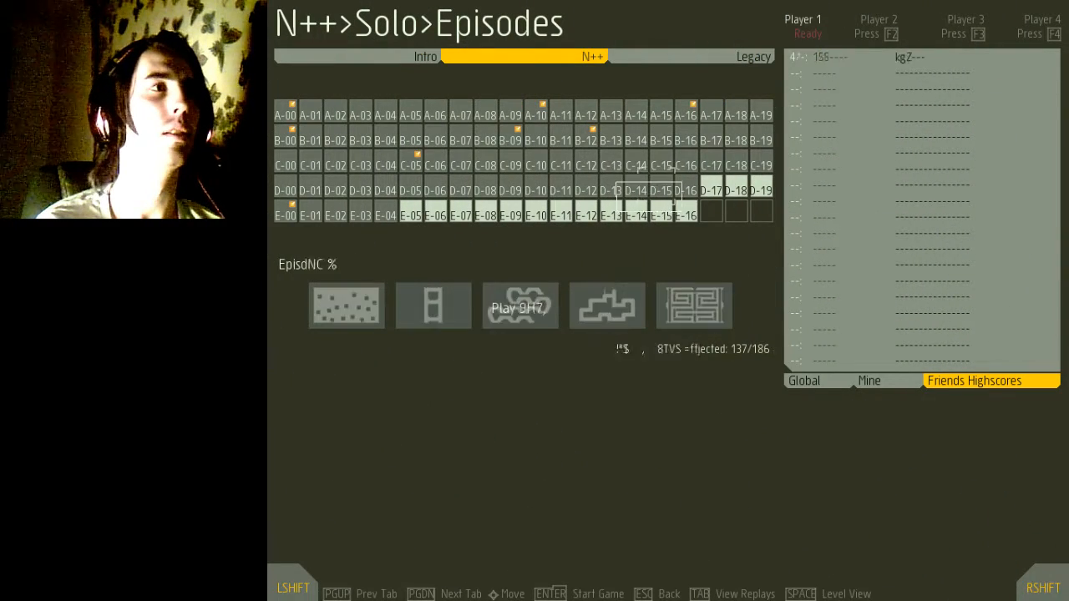
pyautogui.press('Escape')
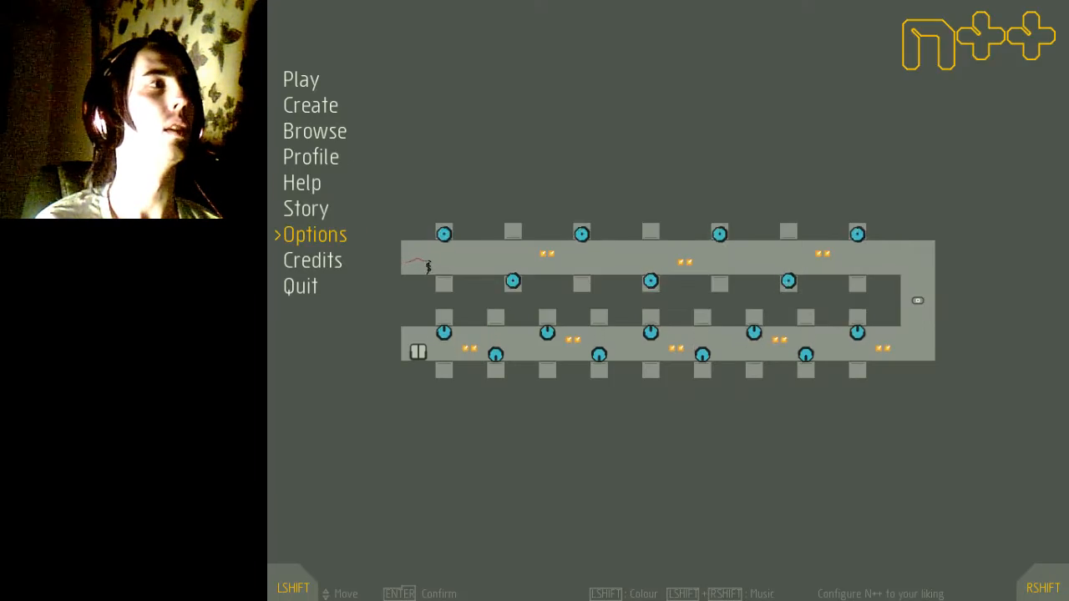
pyautogui.click(310, 157)
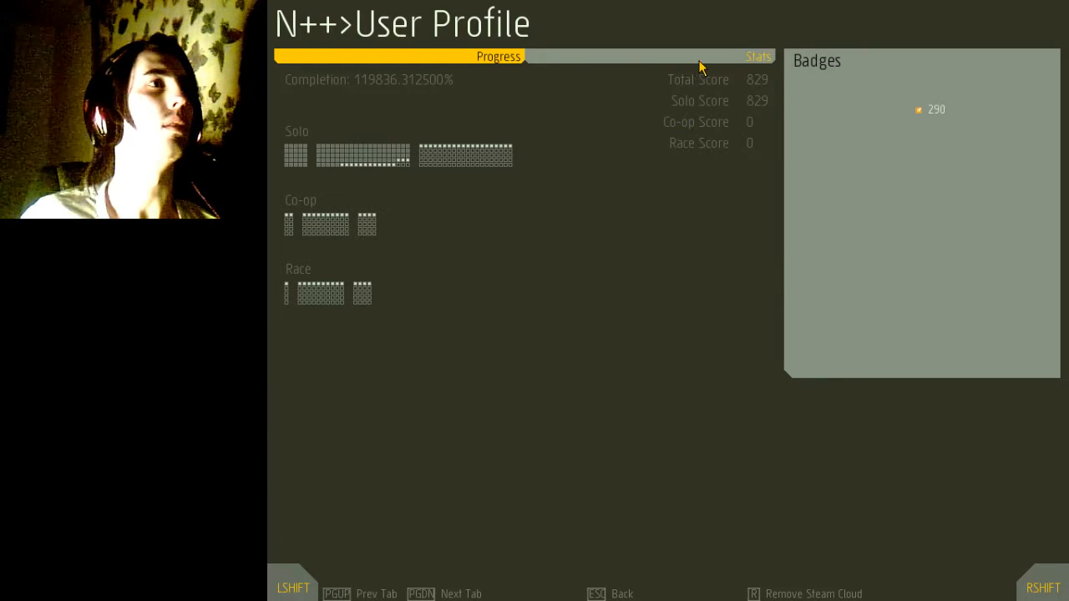
pyautogui.click(759, 57)
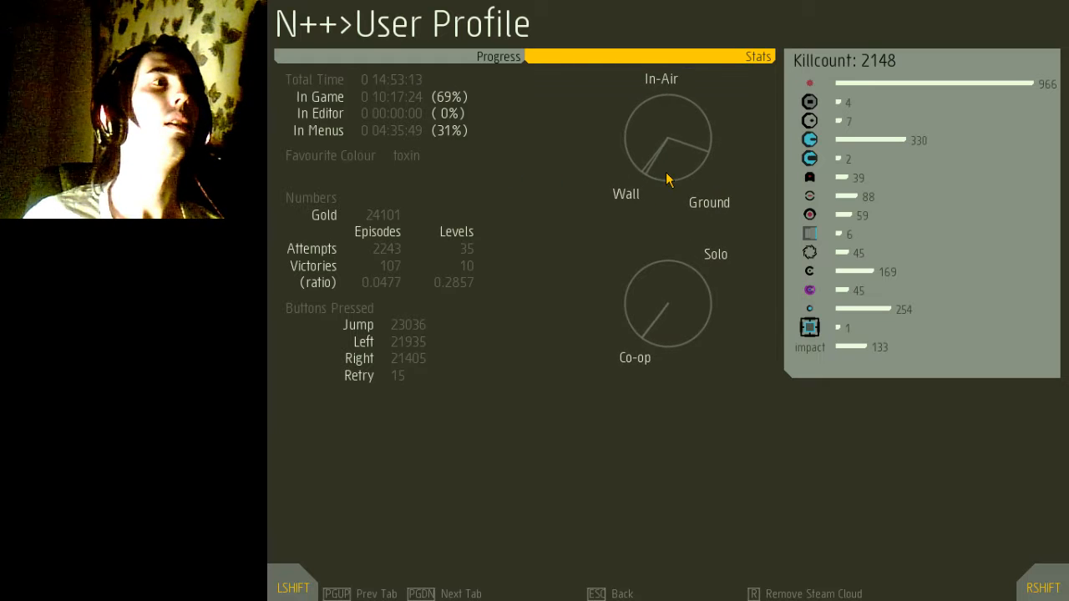
pyautogui.moveTo(581, 199)
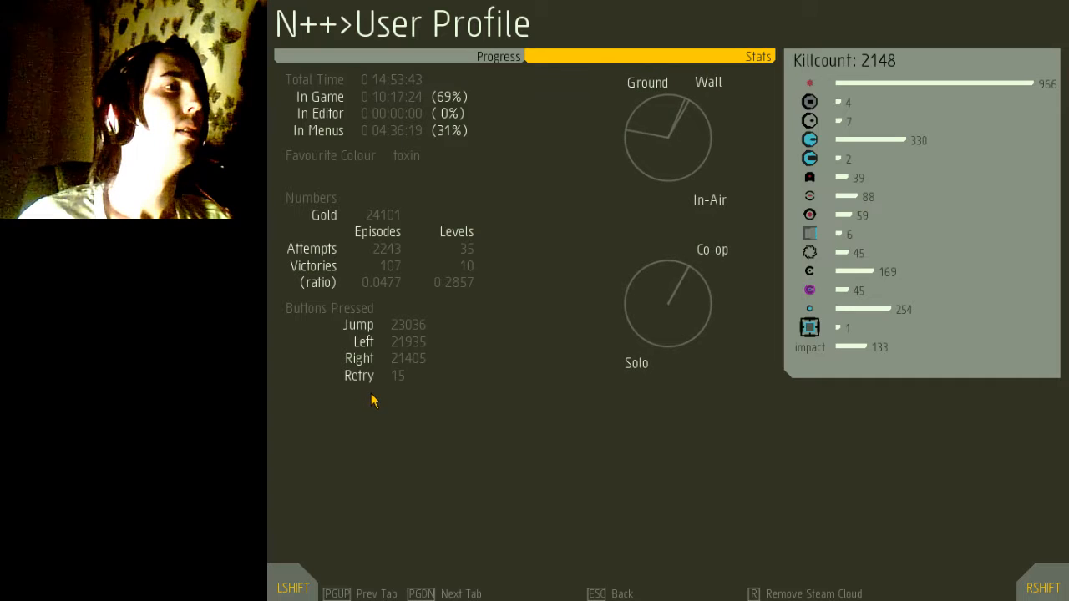
pyautogui.moveTo(385, 395)
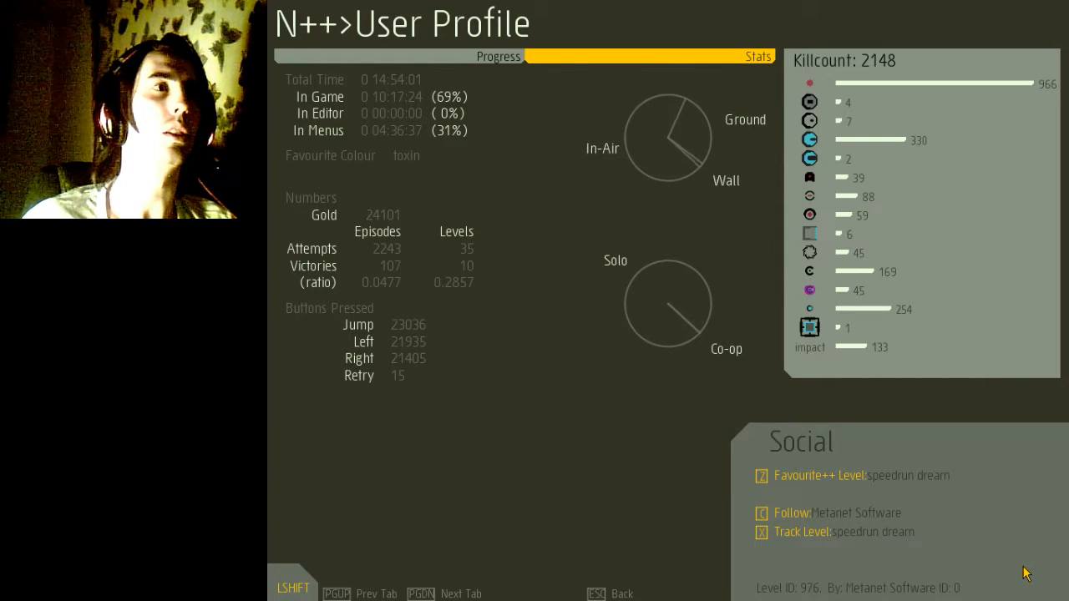
pyautogui.moveTo(932, 568)
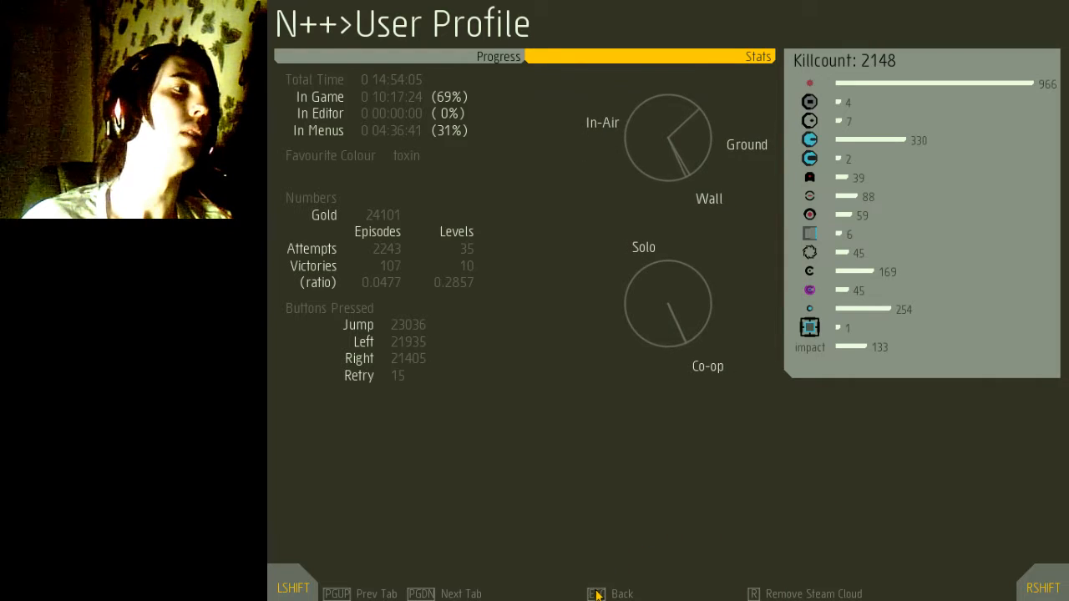
pyautogui.moveTo(728, 415)
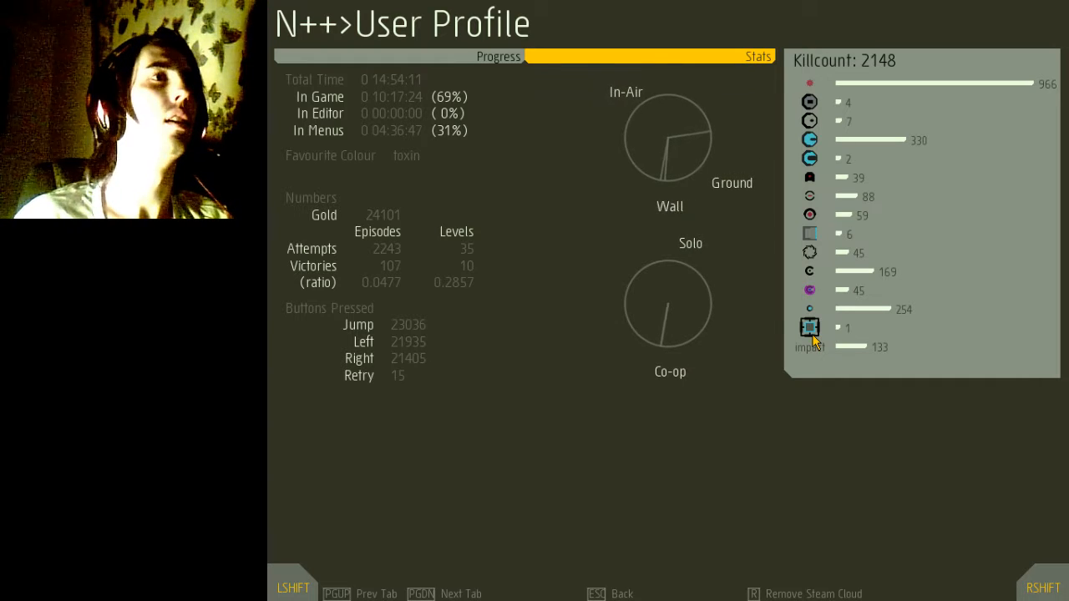
pyautogui.moveTo(815, 171)
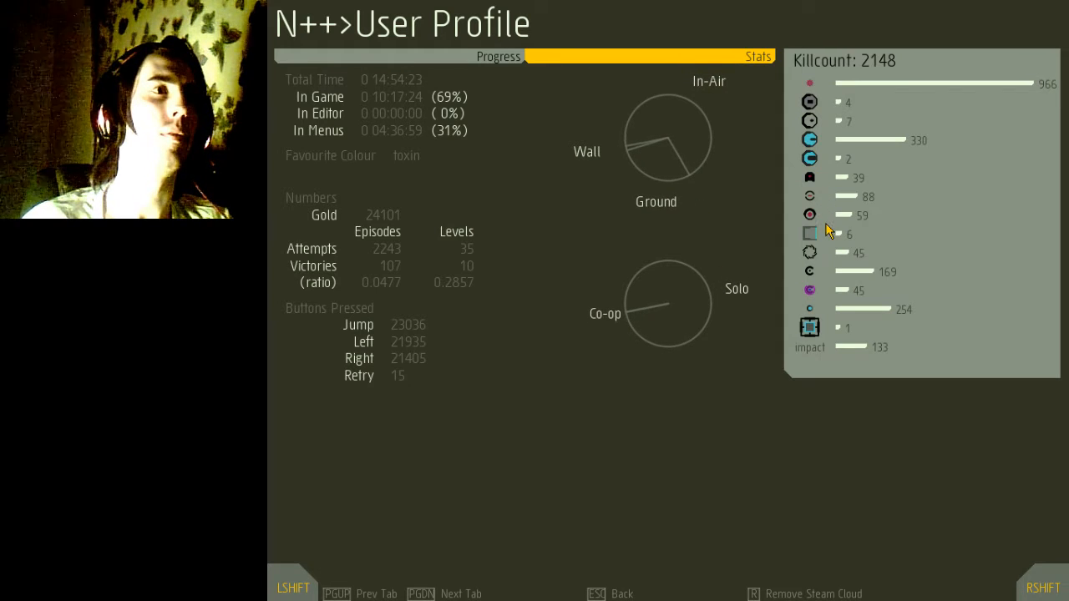
pyautogui.moveTo(877, 311)
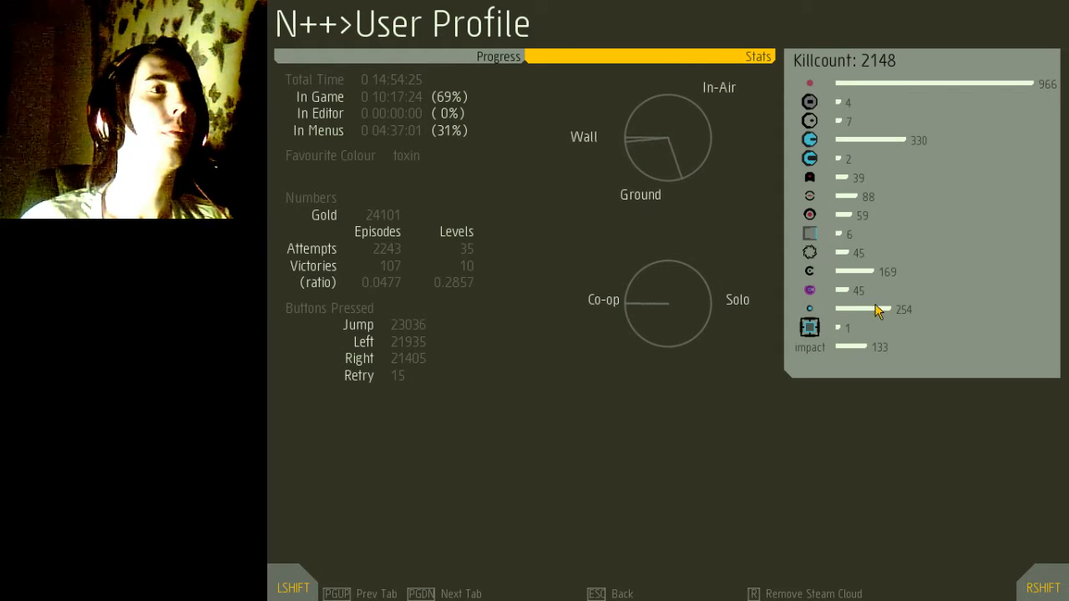
pyautogui.moveTo(915, 276)
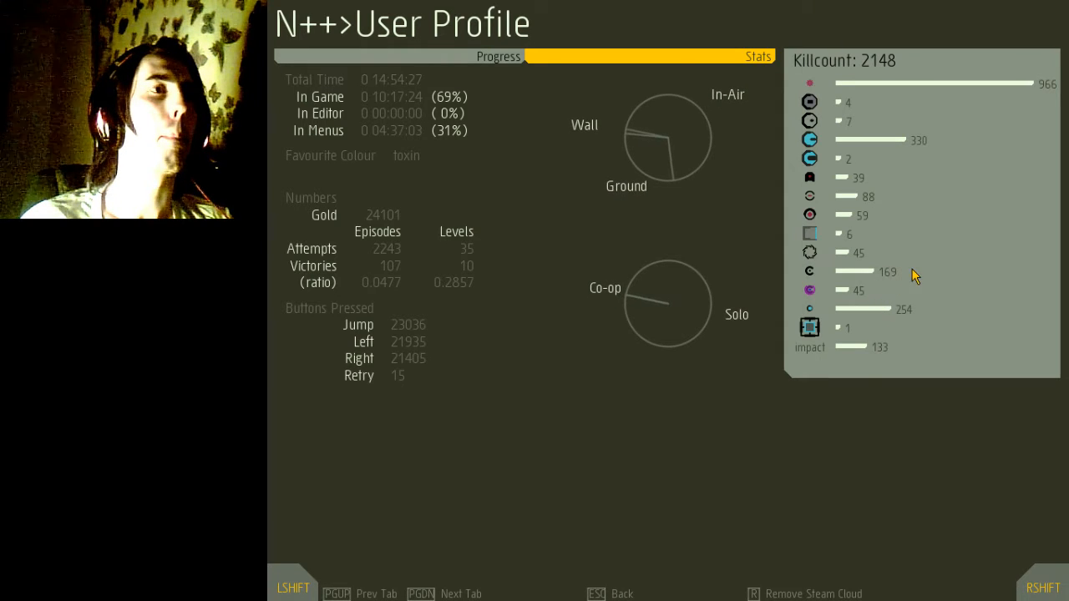
# - Leave the profile stats page for the main menu with the ninja customization panel showing
pyautogui.press('Escape')
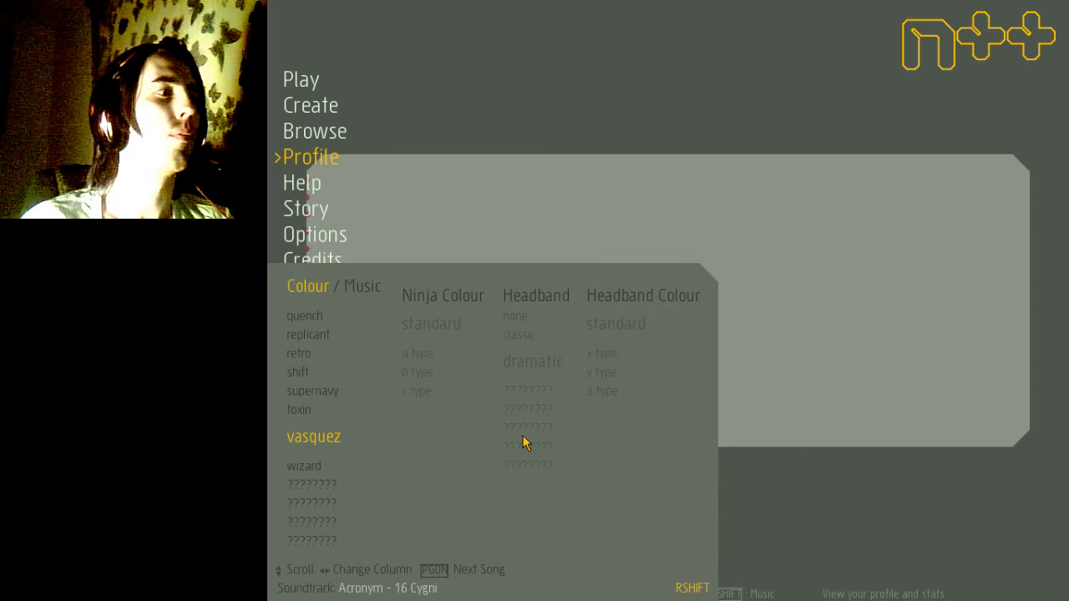
pyautogui.moveTo(303, 447)
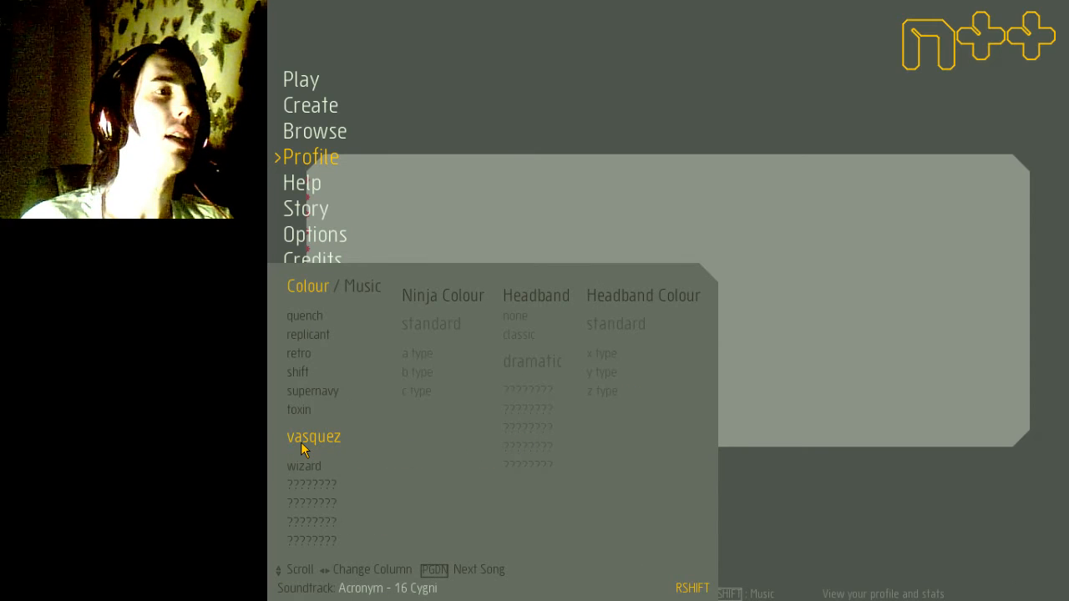